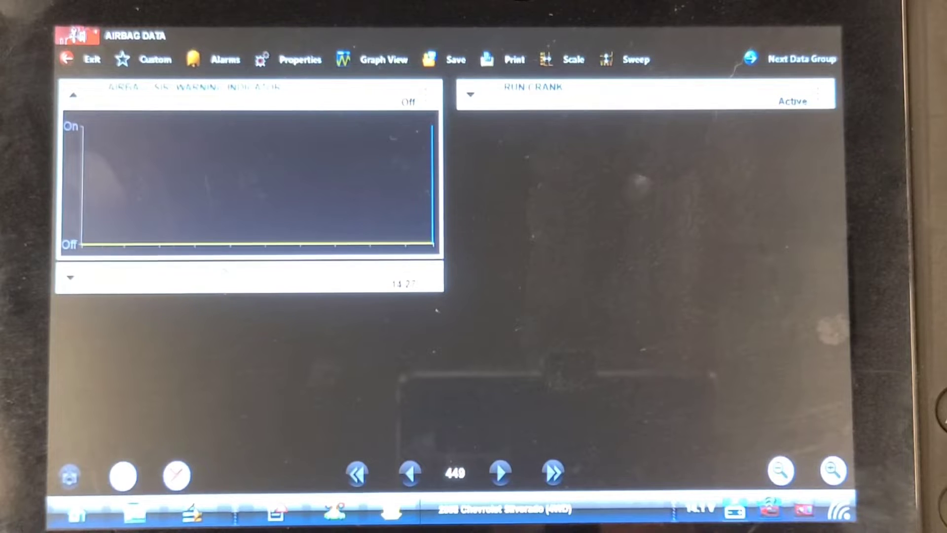
Leave the airbag data graph and view the airbag module's current and history codes, finding none.
click(83, 59)
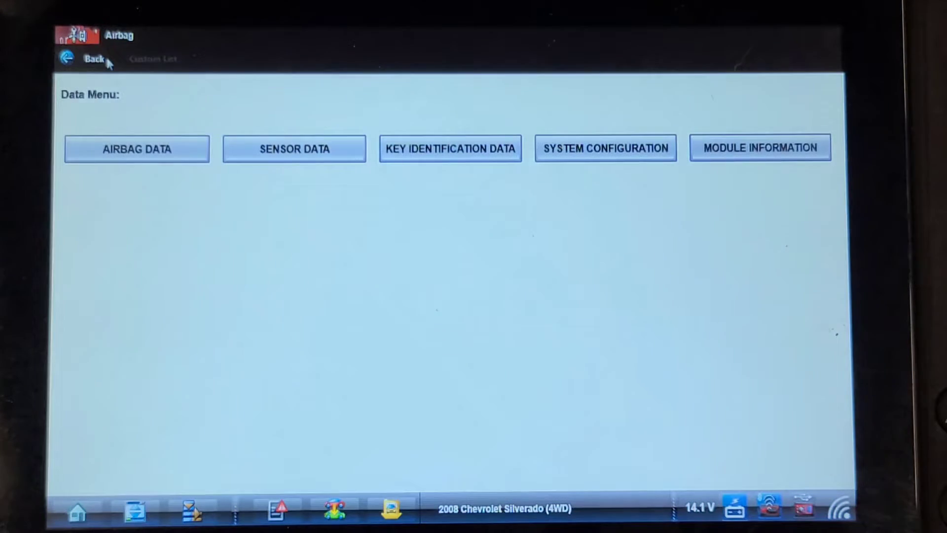
click(90, 58)
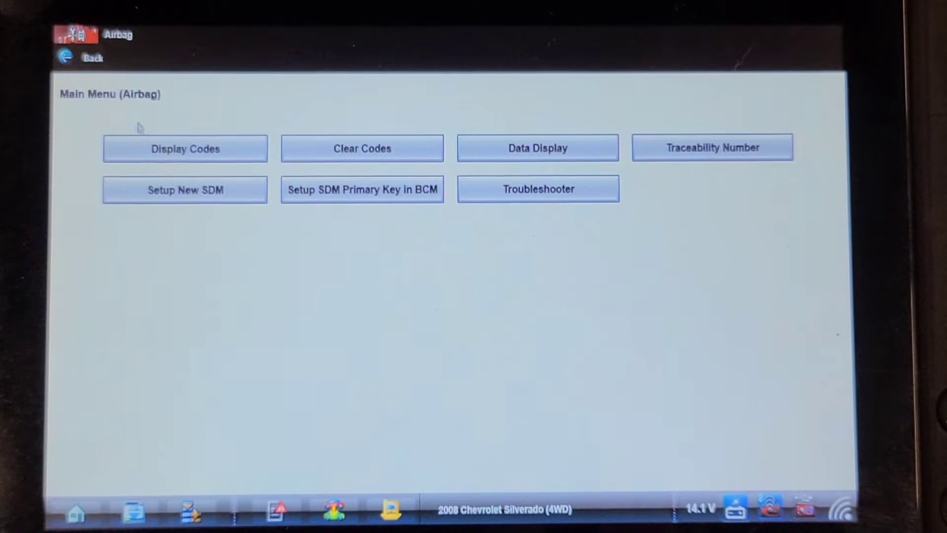
click(184, 148)
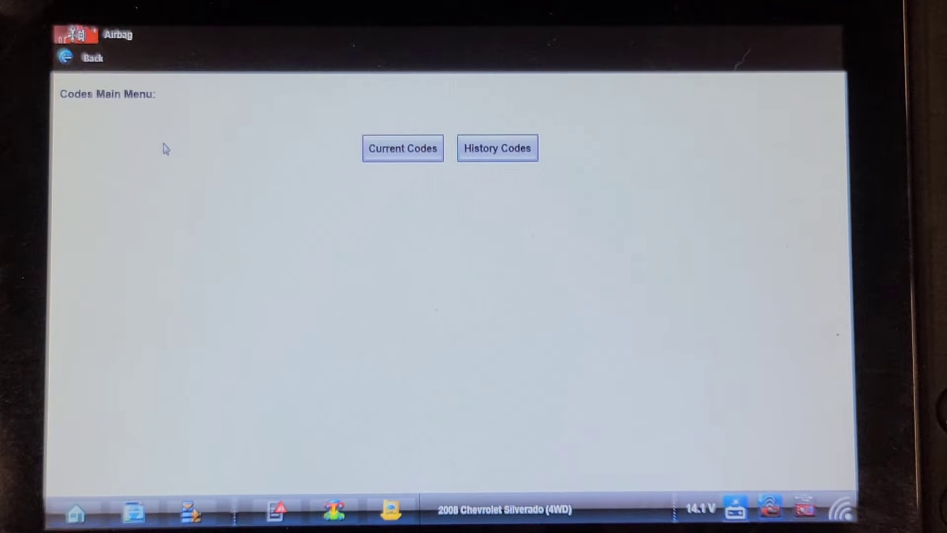
click(403, 148)
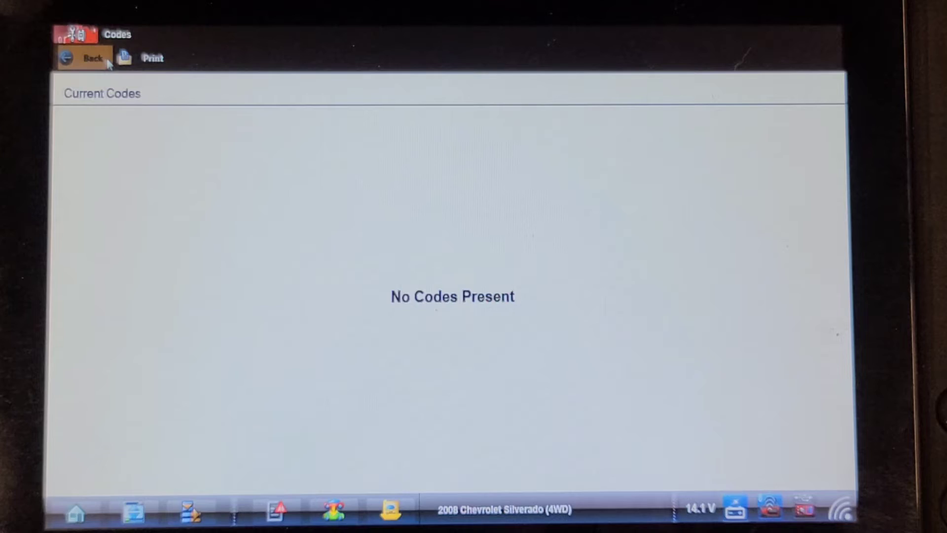
click(82, 57)
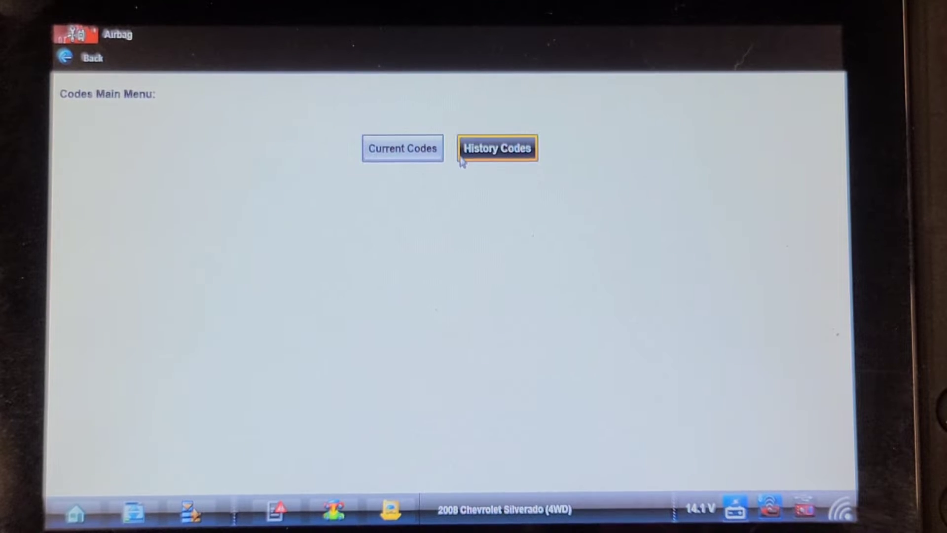
click(496, 148)
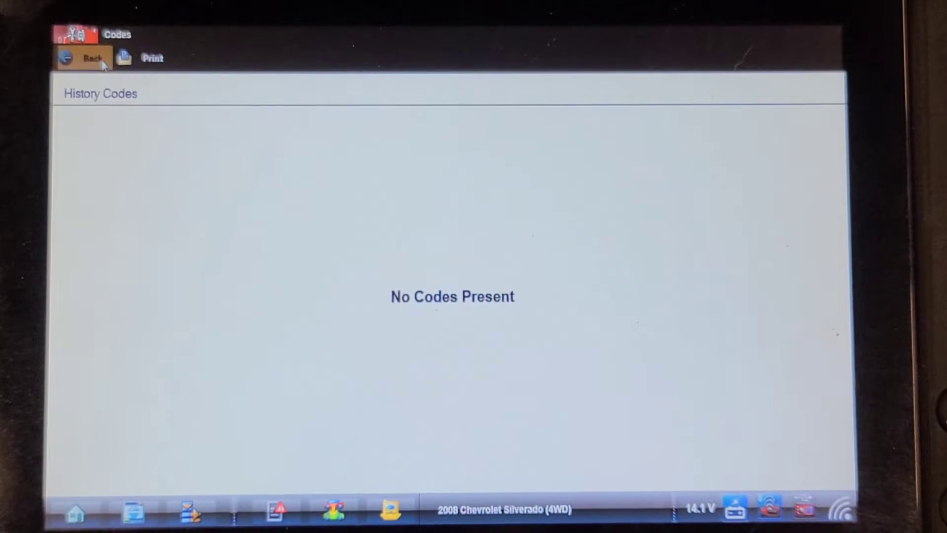
click(92, 58)
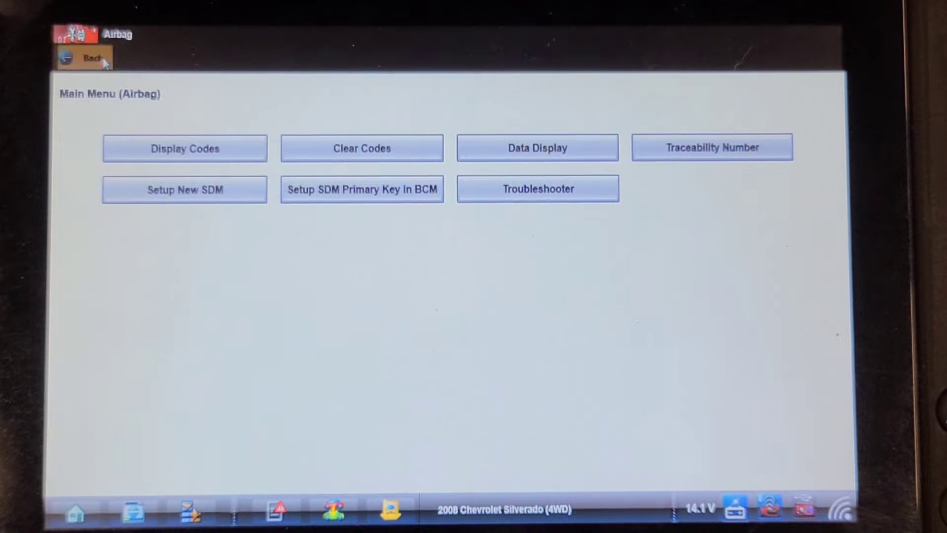
Return to the system menu and bring up the Instrument Panel Cluster's trouble-code choices.
click(85, 57)
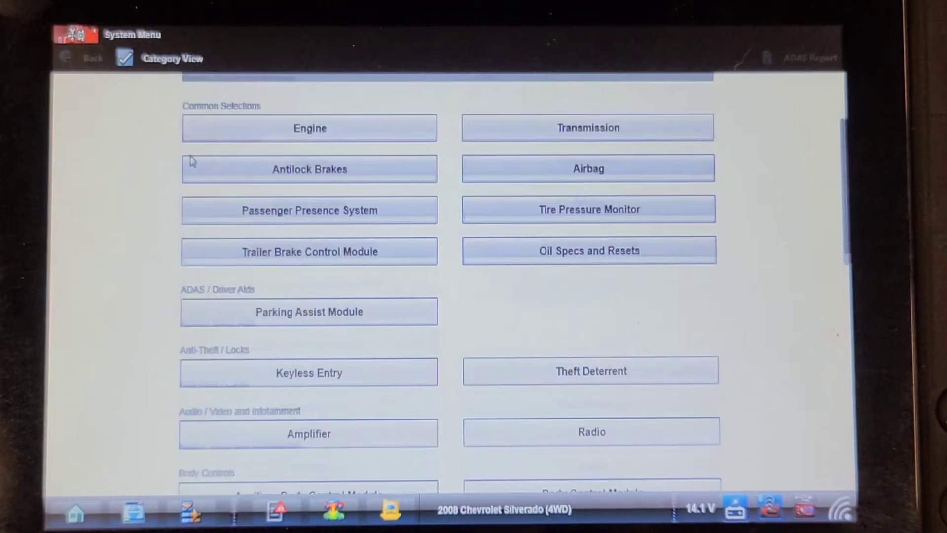
scroll(down, 3)
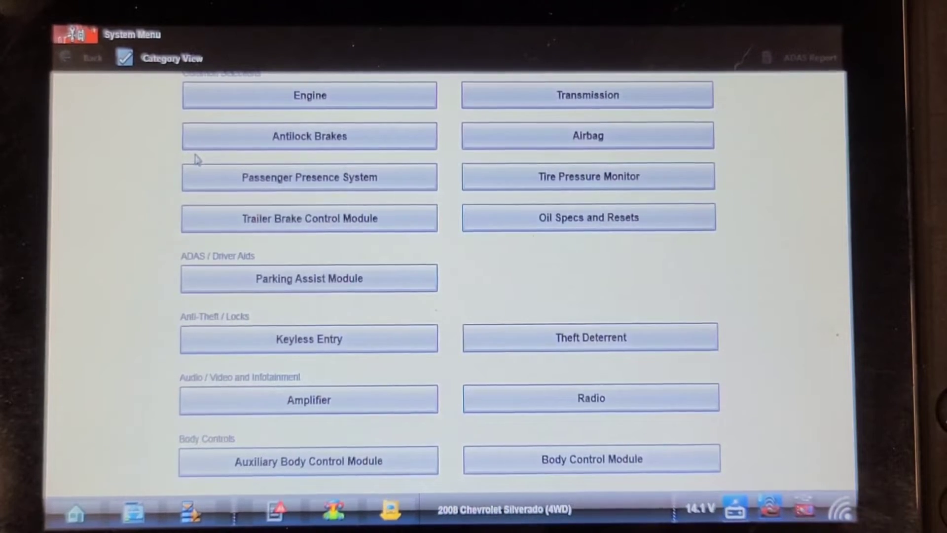
scroll(down, 3)
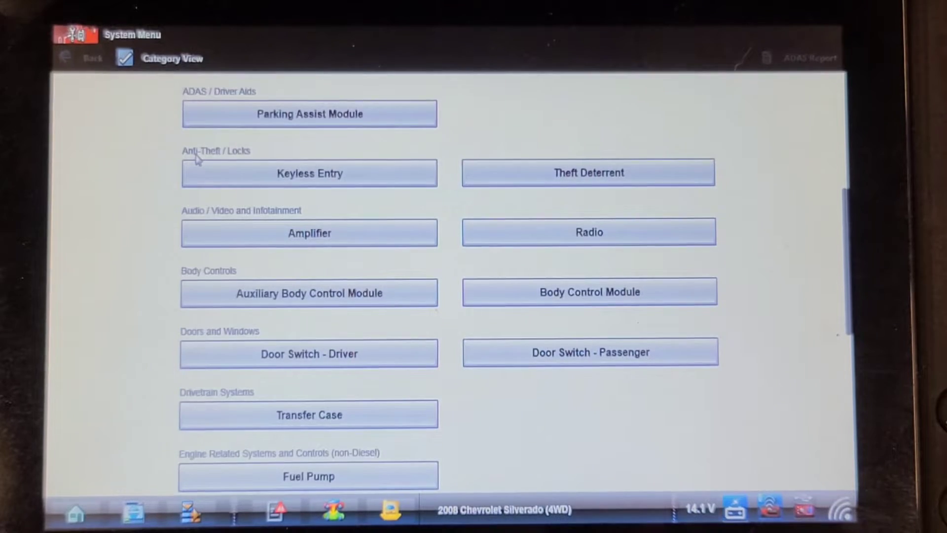
scroll(down, 3)
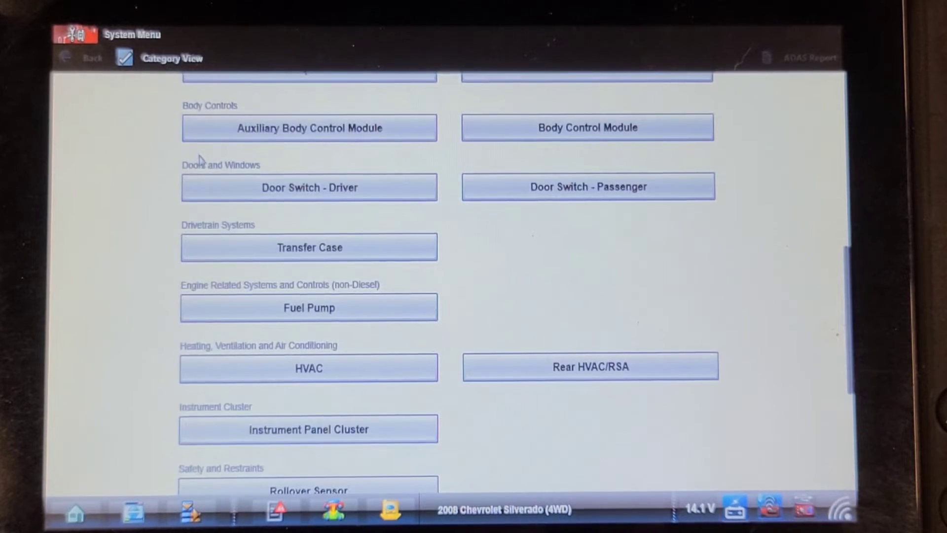
click(309, 429)
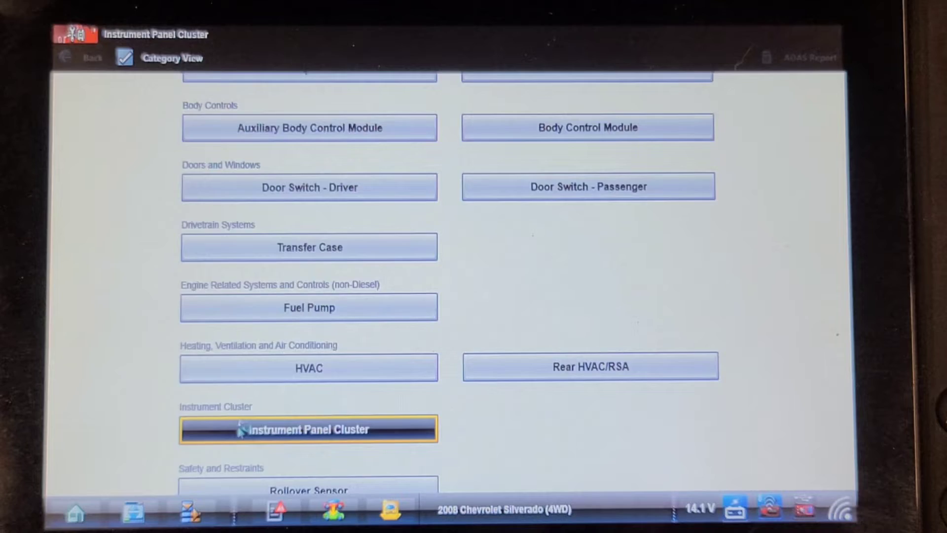
click(309, 429)
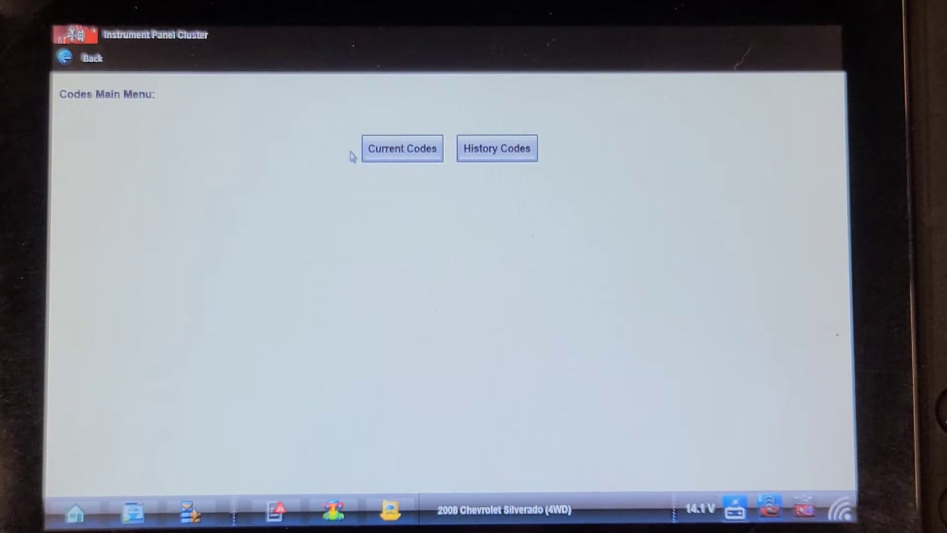
View the cluster's current and history codes, both empty, and return to its main menu.
click(401, 148)
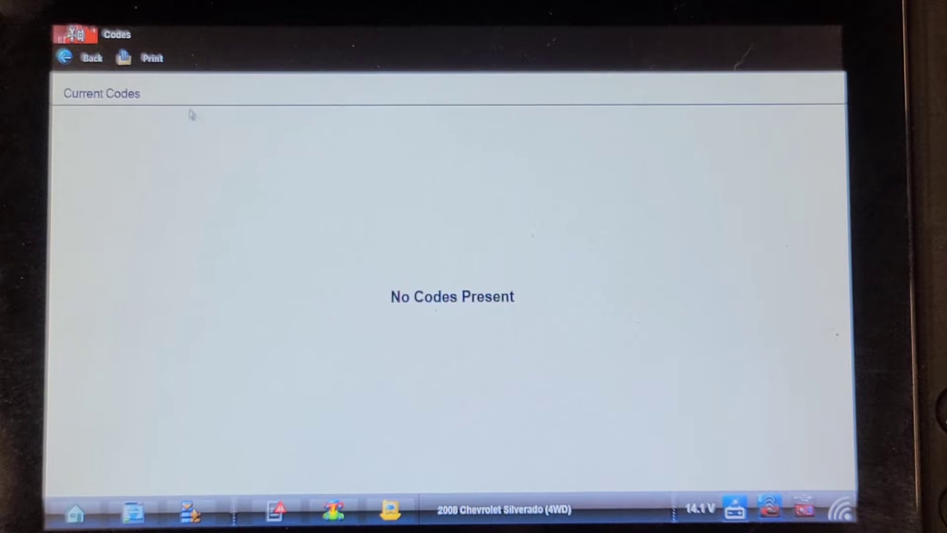
click(80, 57)
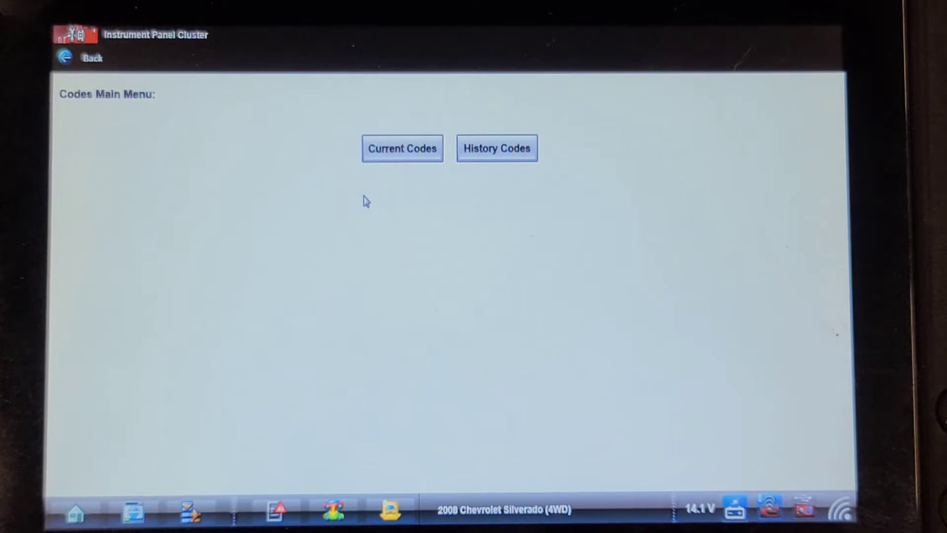
click(496, 148)
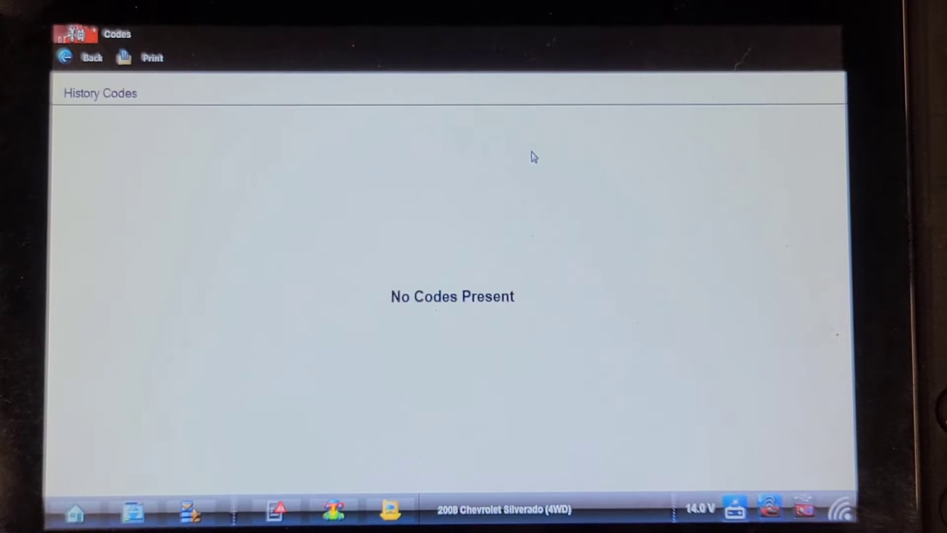
click(92, 57)
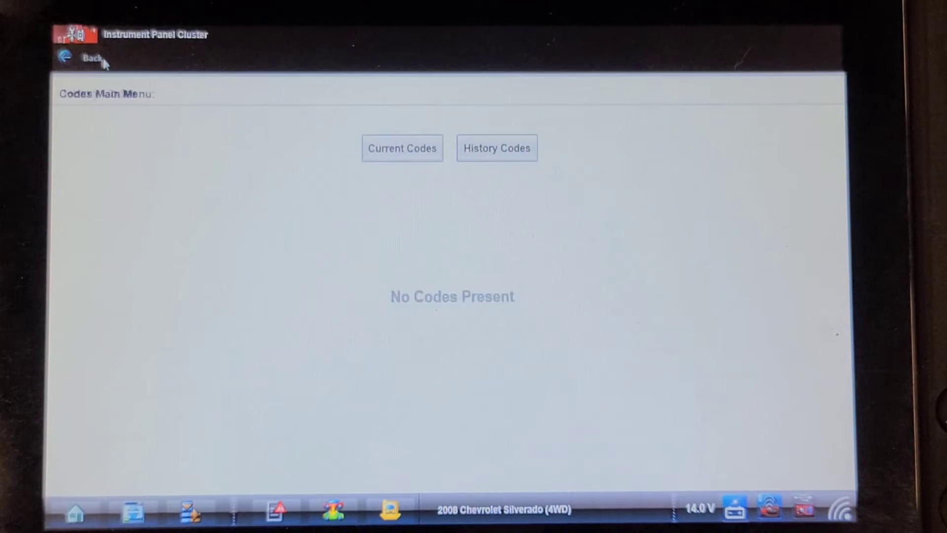
click(81, 57)
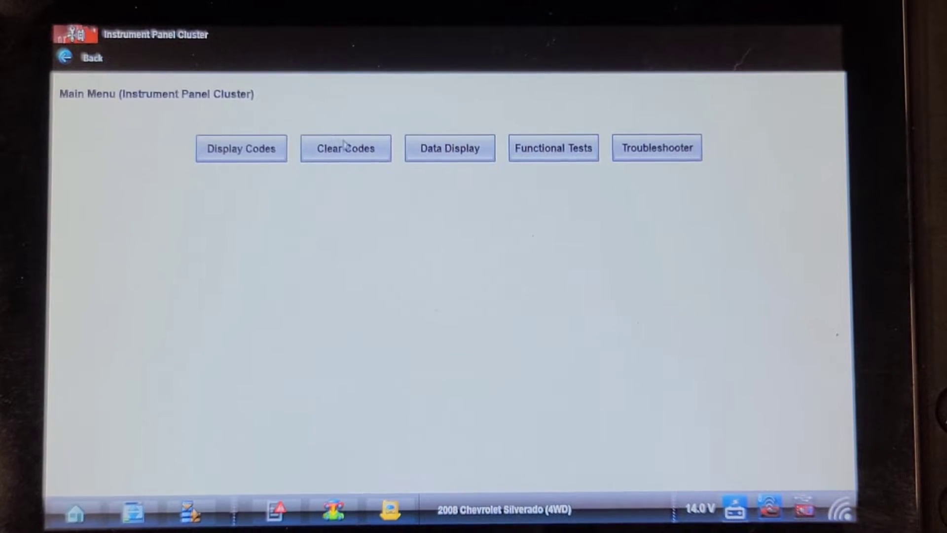
click(450, 147)
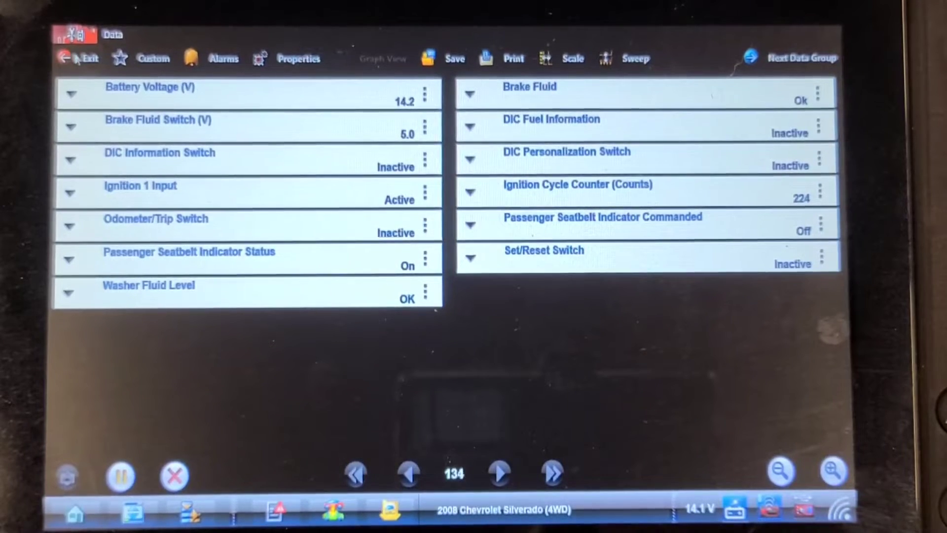
click(80, 58)
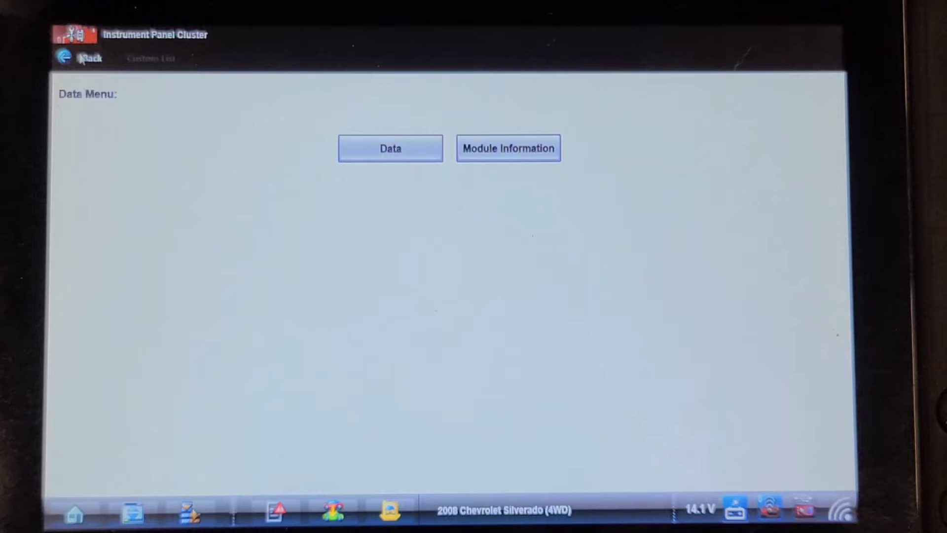
click(85, 57)
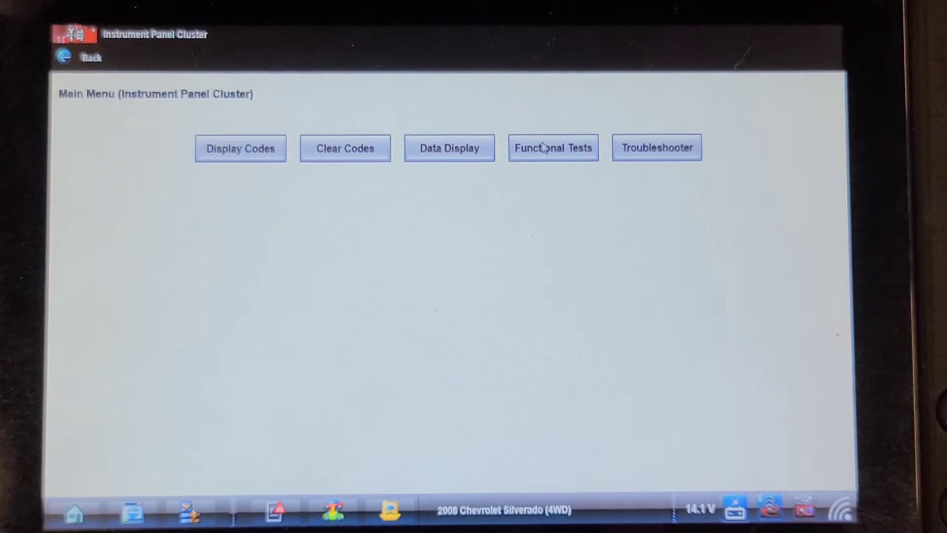
click(553, 147)
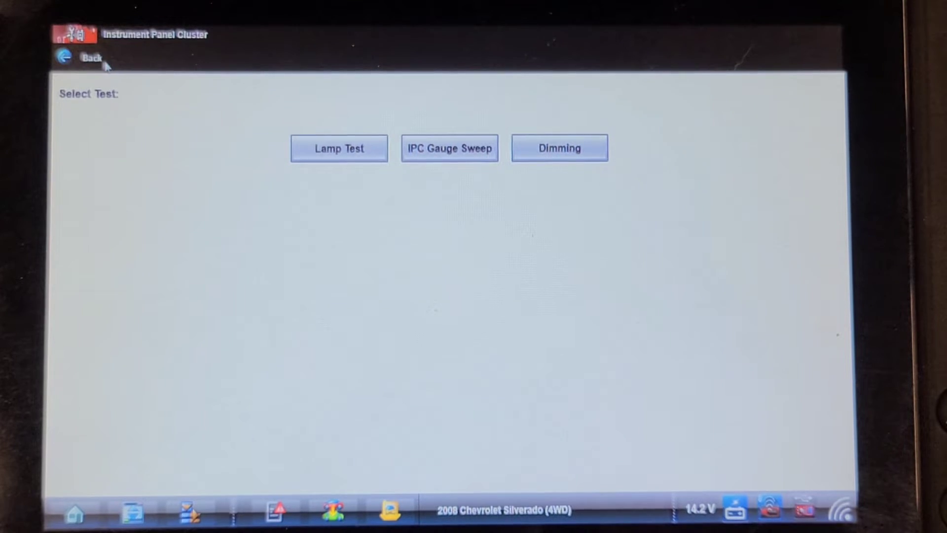
click(90, 58)
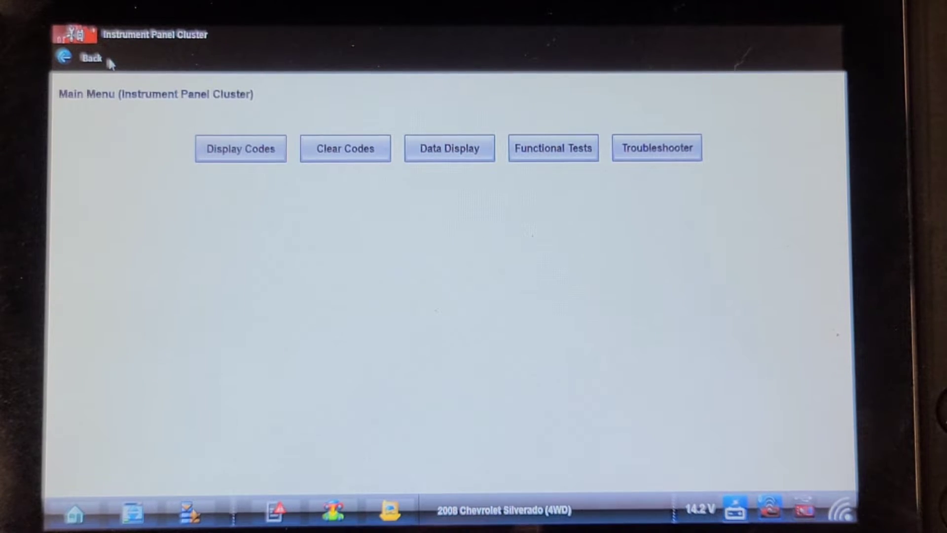
Go back to the vehicle's system menu listing all modules.
click(83, 58)
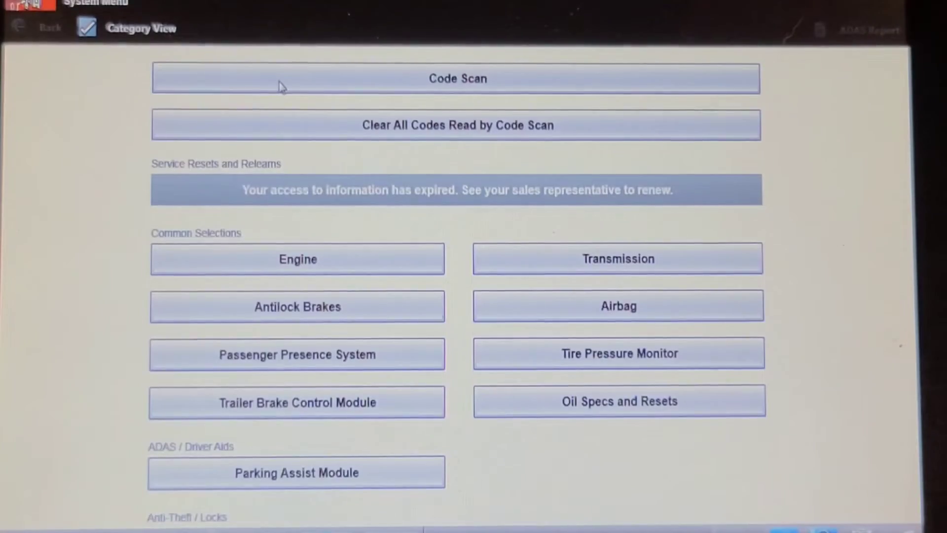
Run the all-module Code Scan, revealing one BCM code, B2652 Passenger Compartment Dimming 3 Circuit.
click(456, 78)
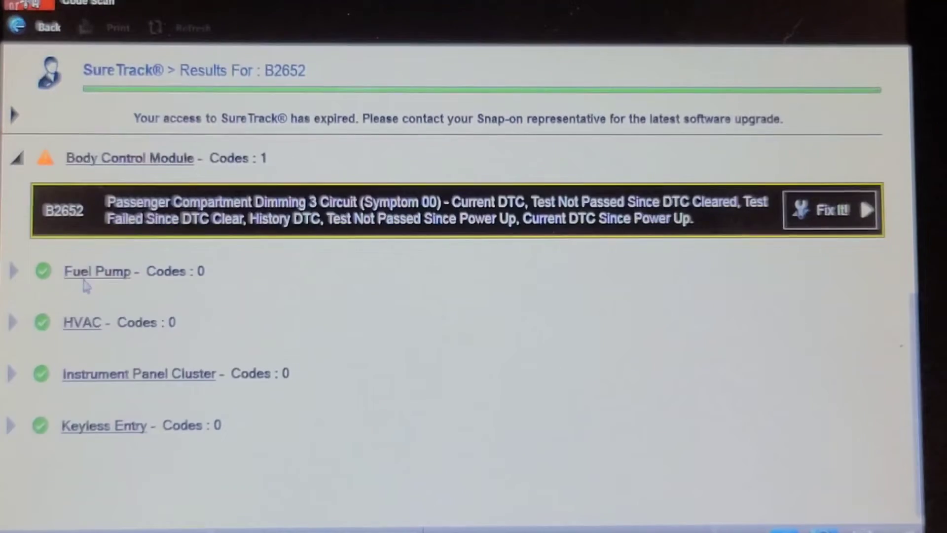
scroll(down, 3)
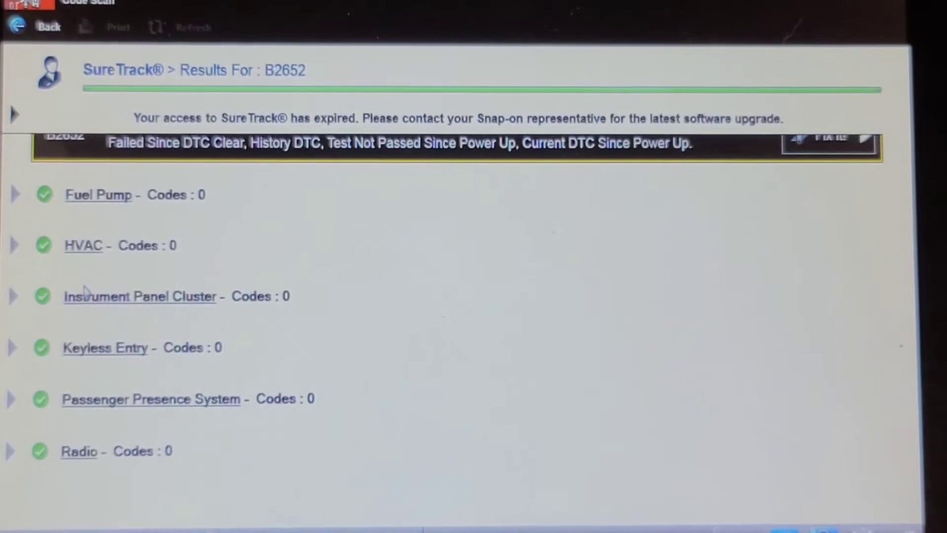
mouse_move(102, 384)
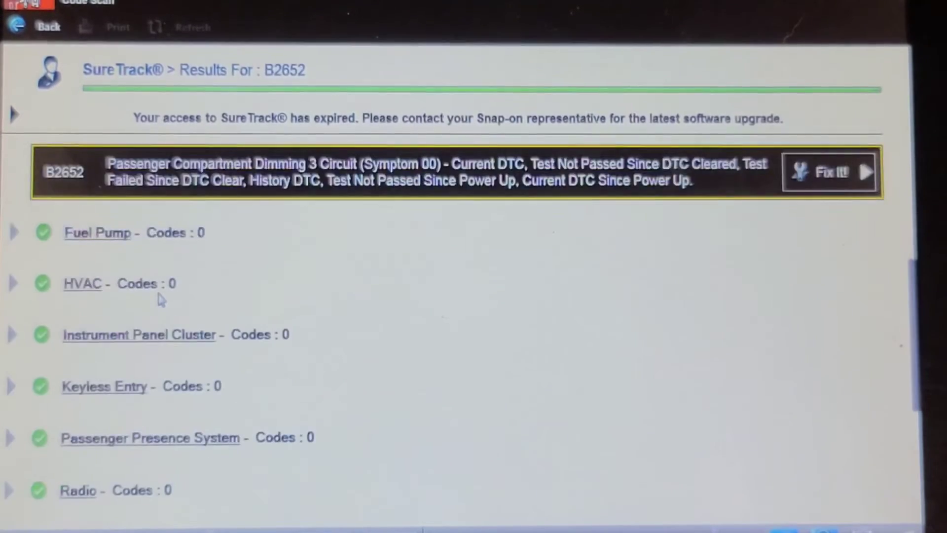
scroll(down, 3)
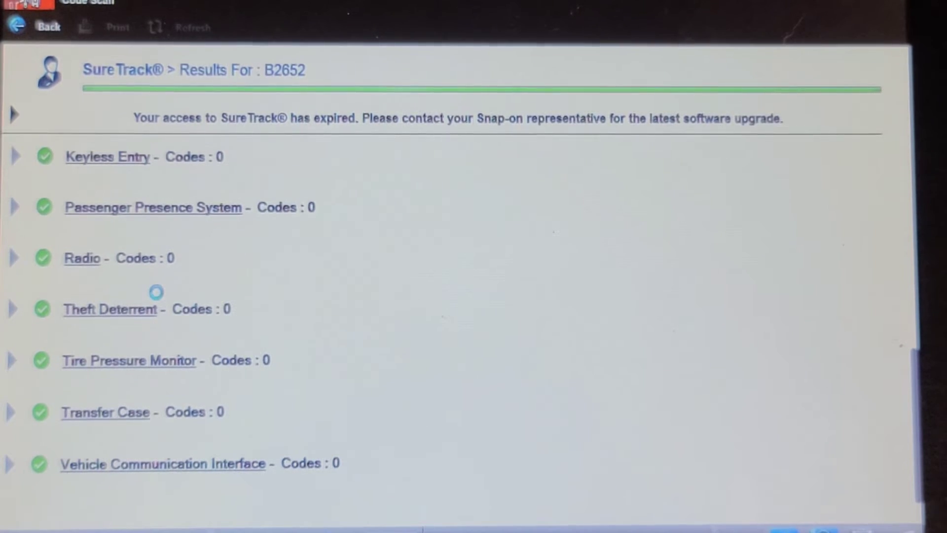
scroll(down, 3)
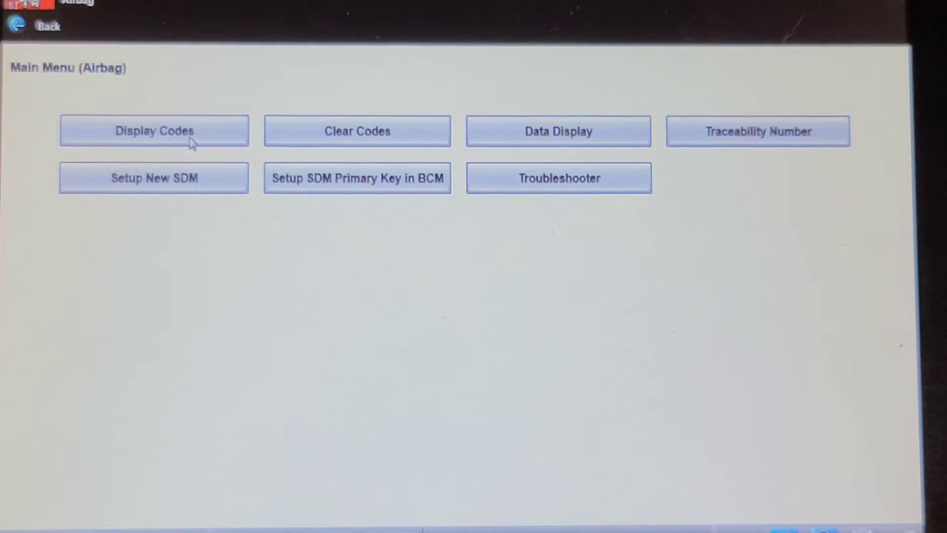
View the airbag module's current and history codes, confirming none are present.
click(154, 131)
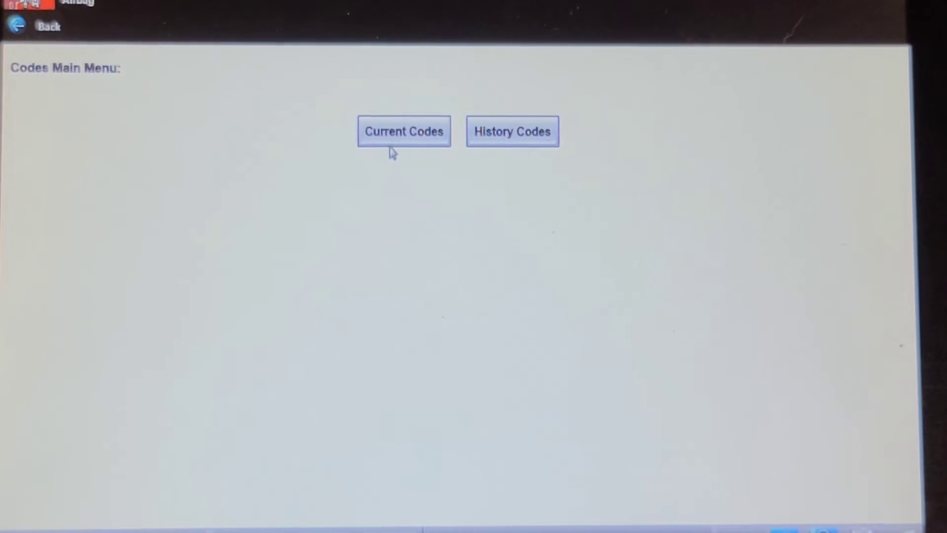
click(403, 131)
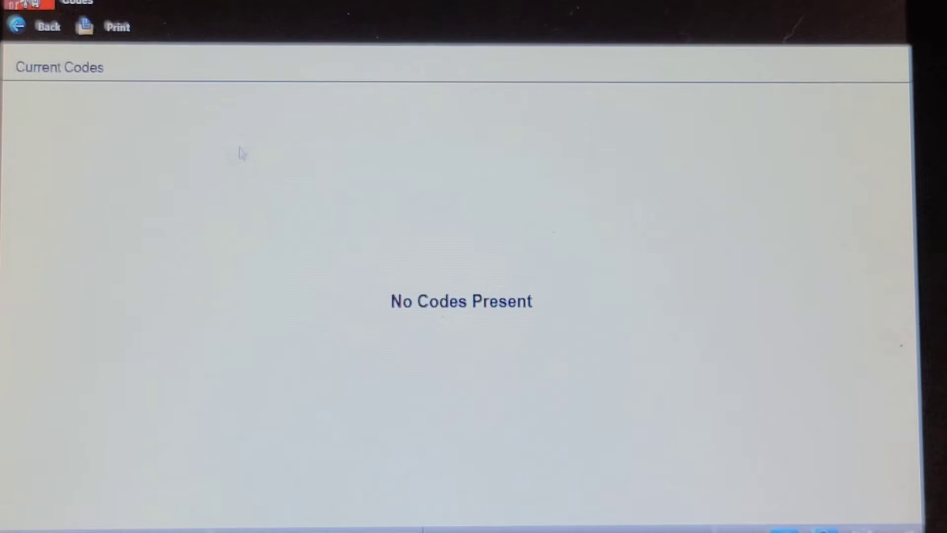
click(37, 27)
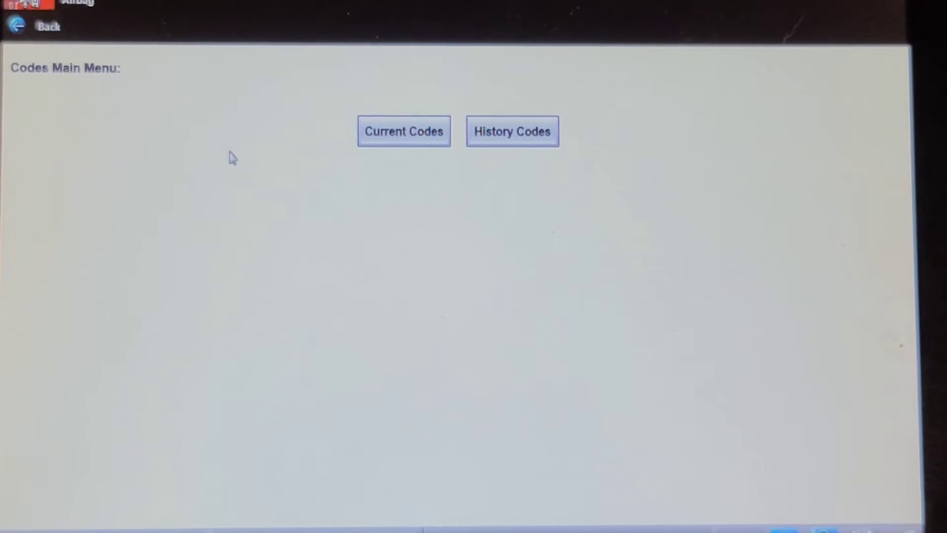
click(512, 131)
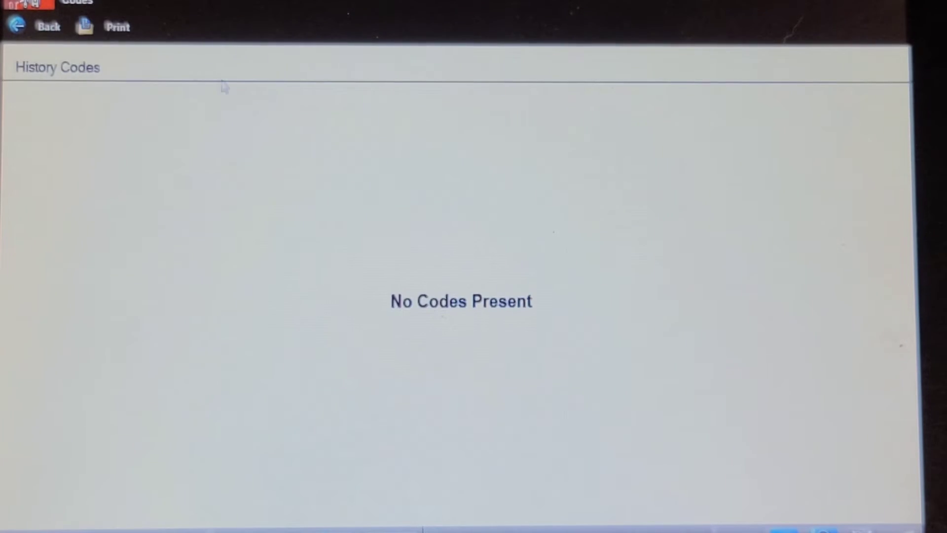
click(38, 27)
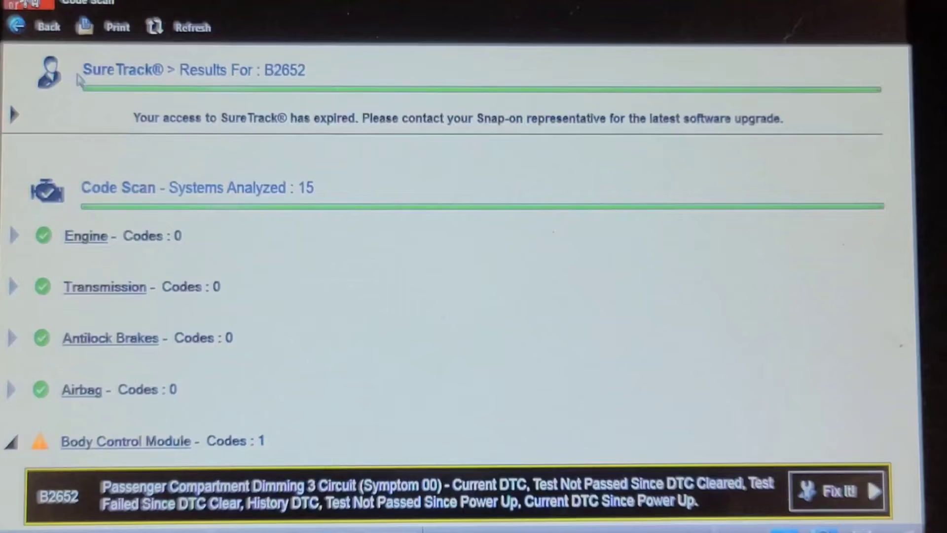
From the code scan results, view the Passenger Presence System's current and history codes, finding none.
scroll(down, 3)
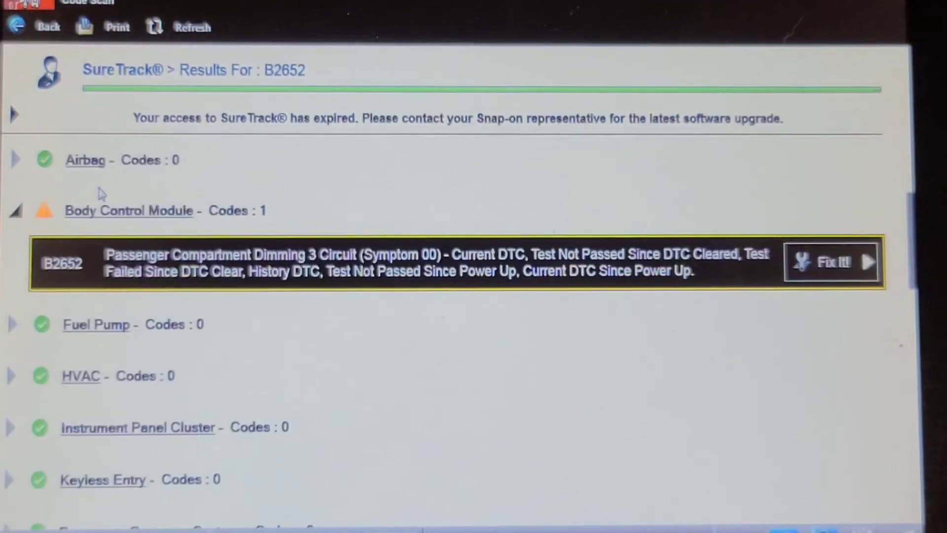
scroll(down, 3)
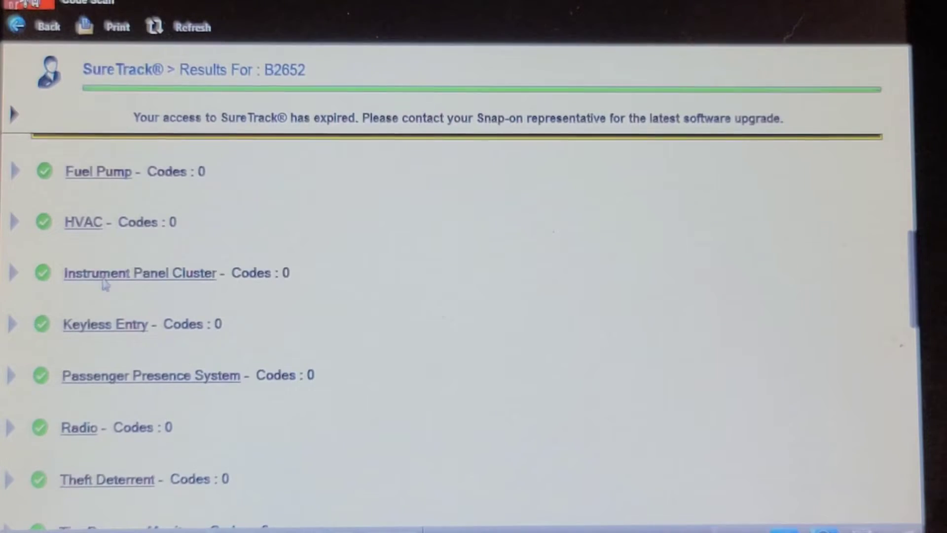
click(150, 375)
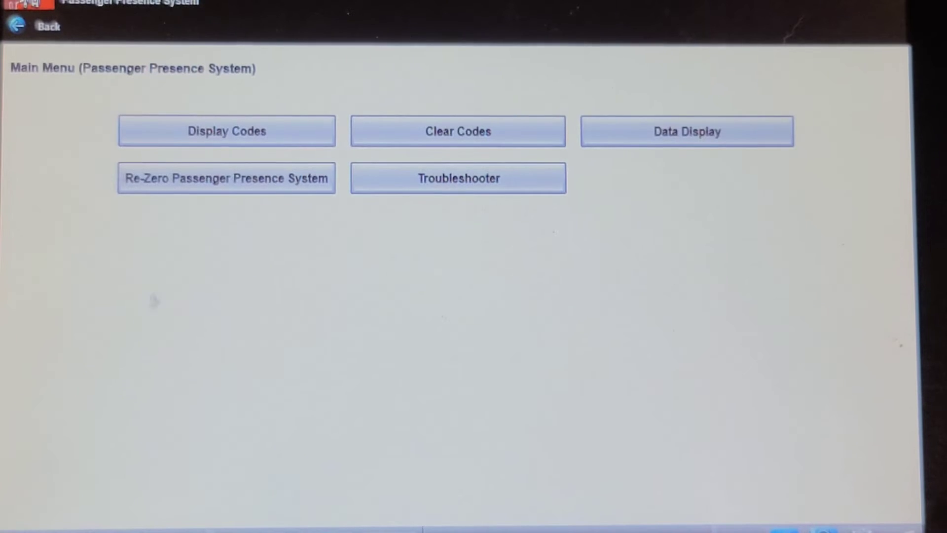
click(227, 131)
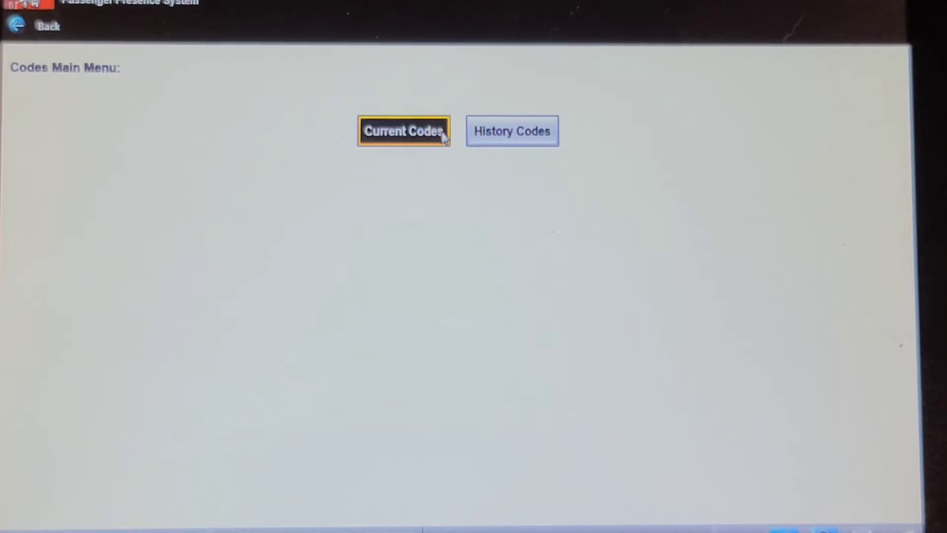
click(402, 131)
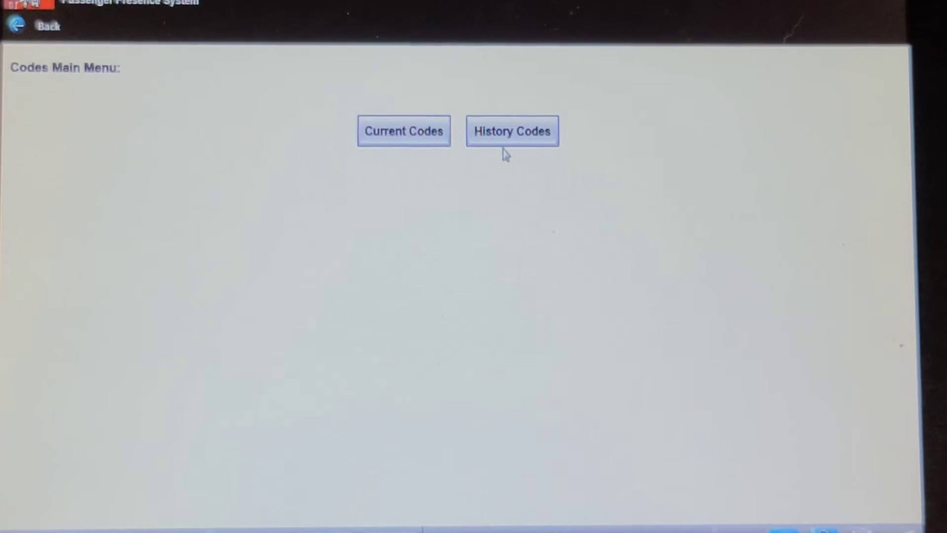
click(512, 131)
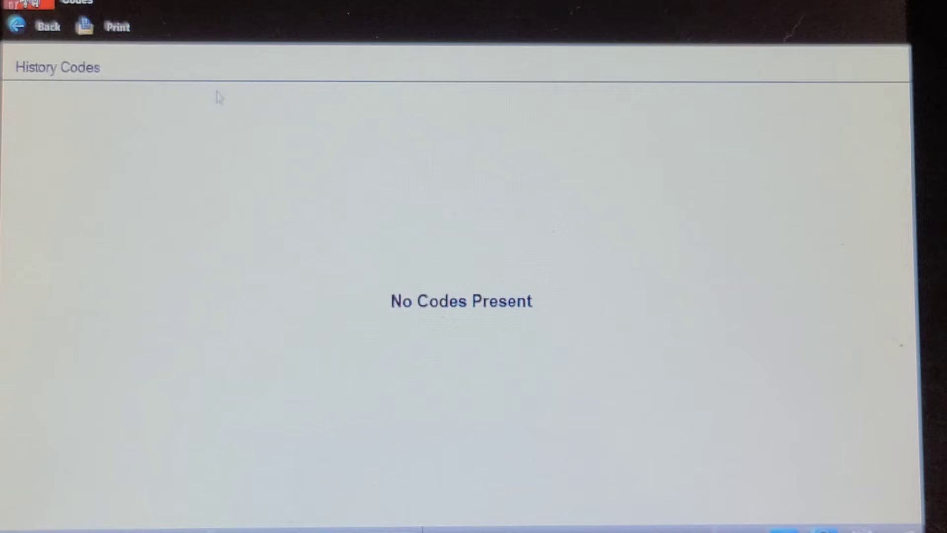
click(37, 25)
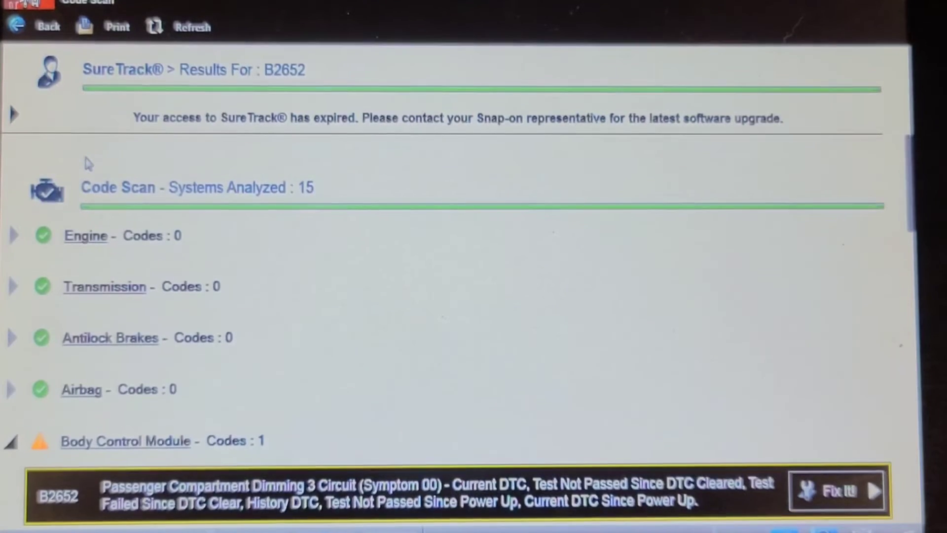
mouse_move(94, 387)
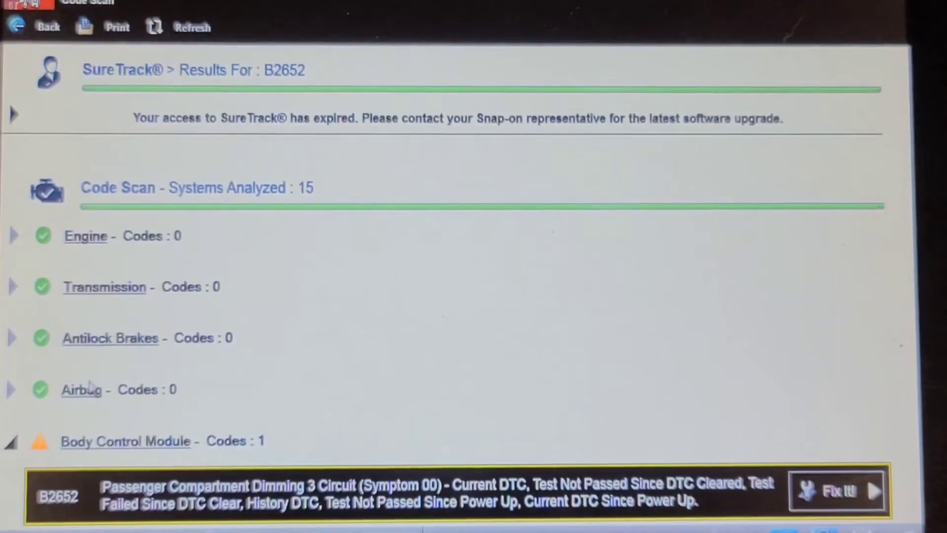
Show the airbag module's live AIRBAG DATA readings and page through them.
click(82, 389)
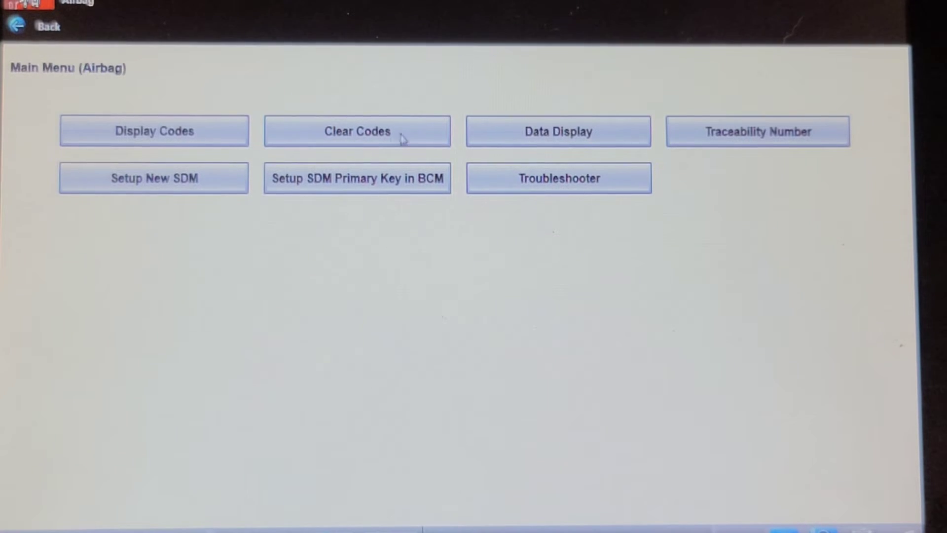
click(557, 131)
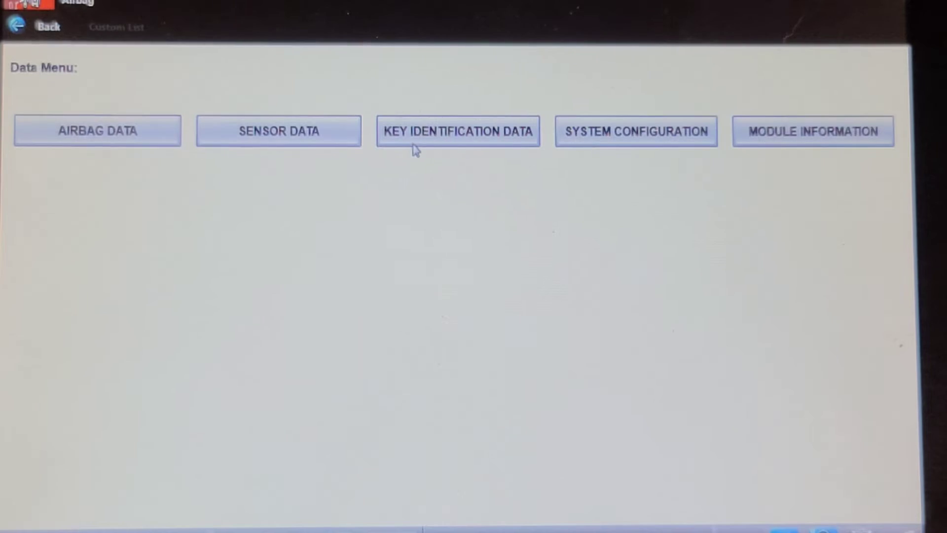
click(98, 131)
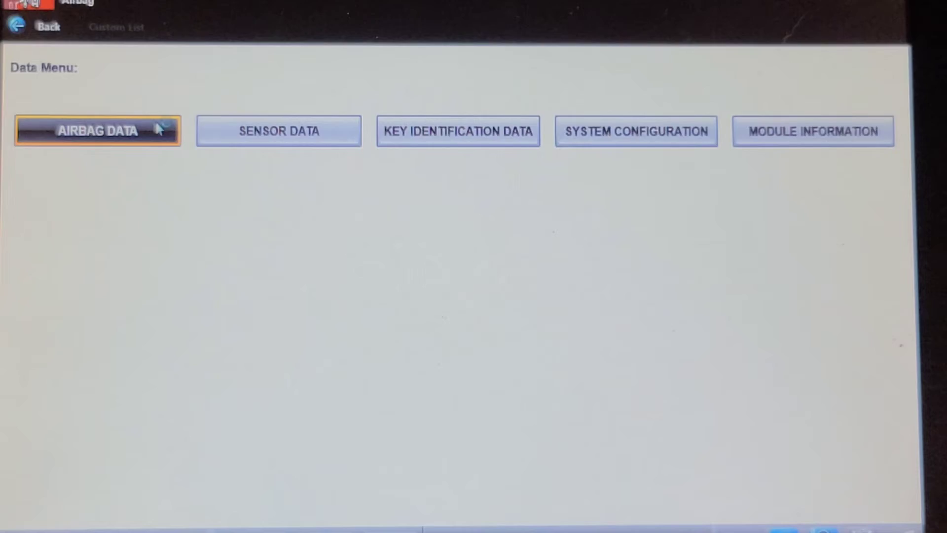
click(98, 131)
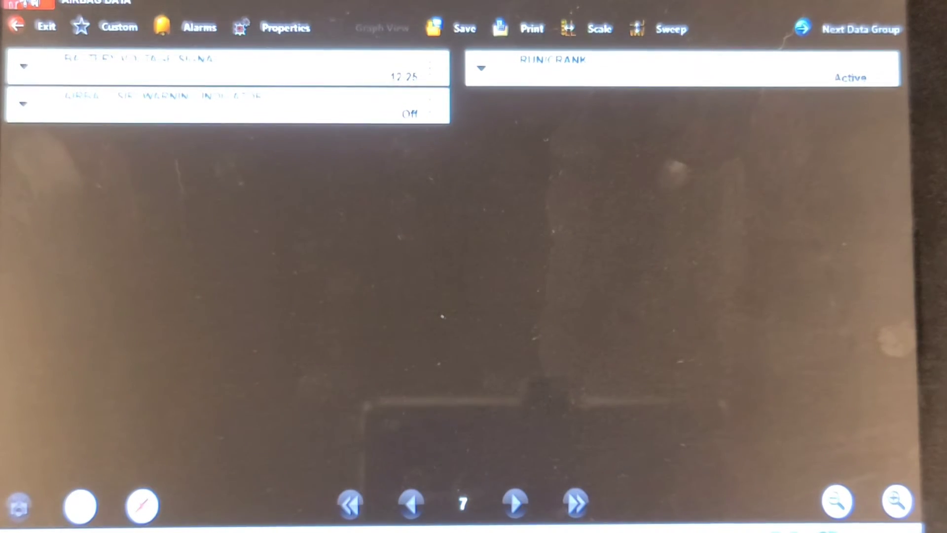
click(572, 503)
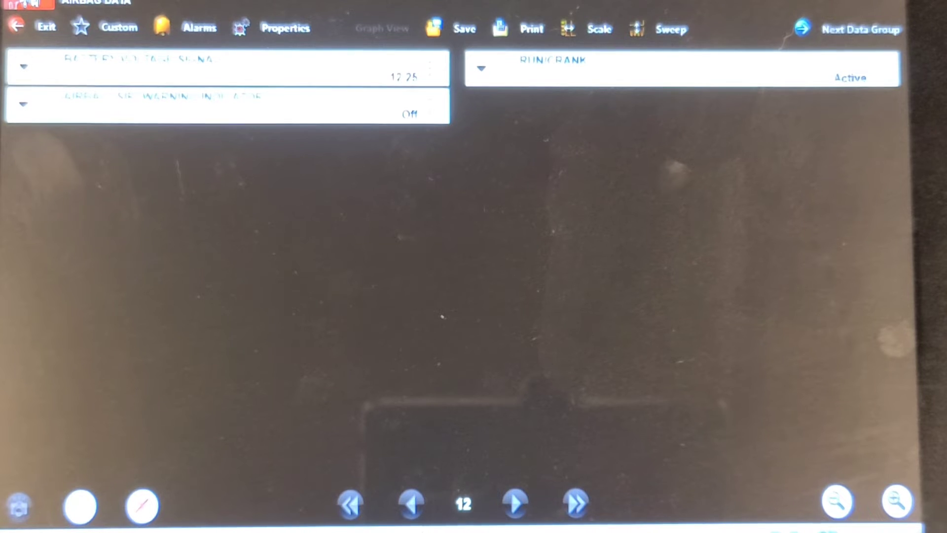
click(382, 29)
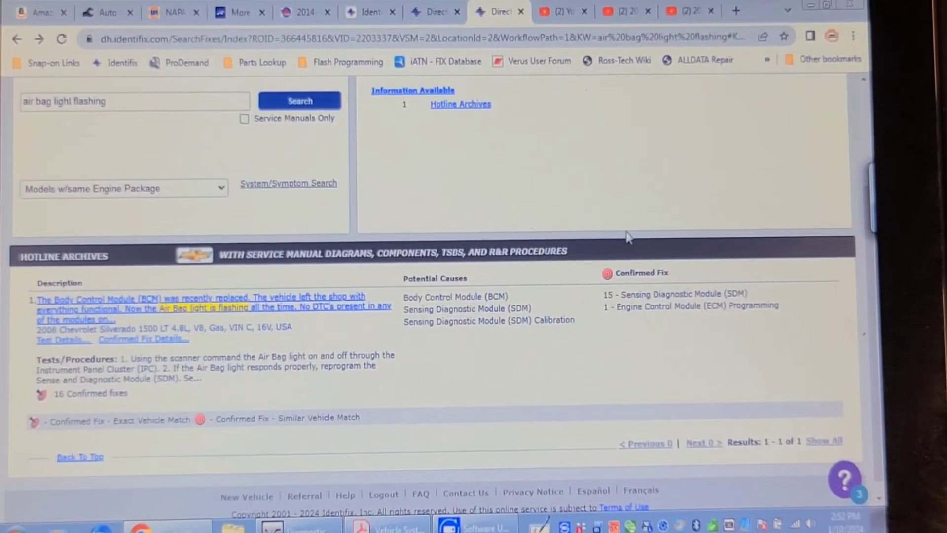
mouse_move(623, 240)
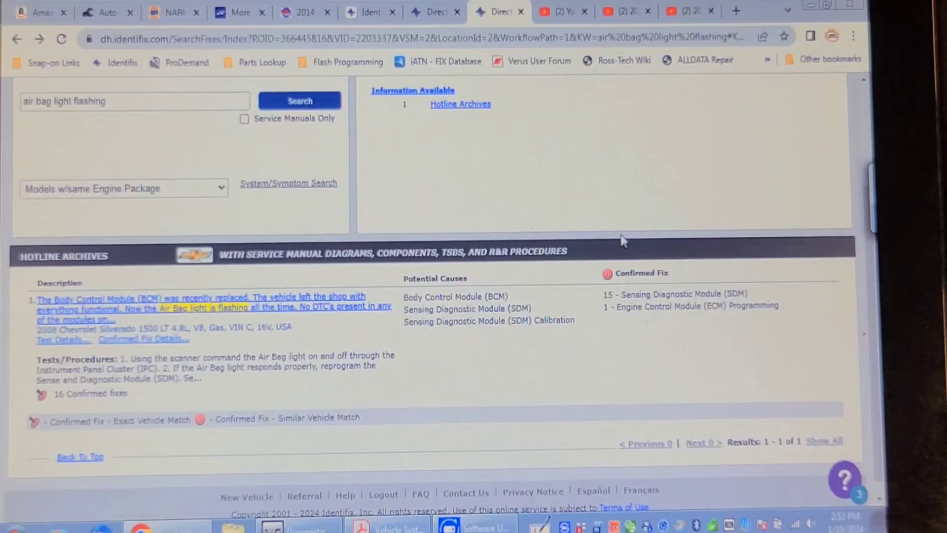
mouse_move(588, 249)
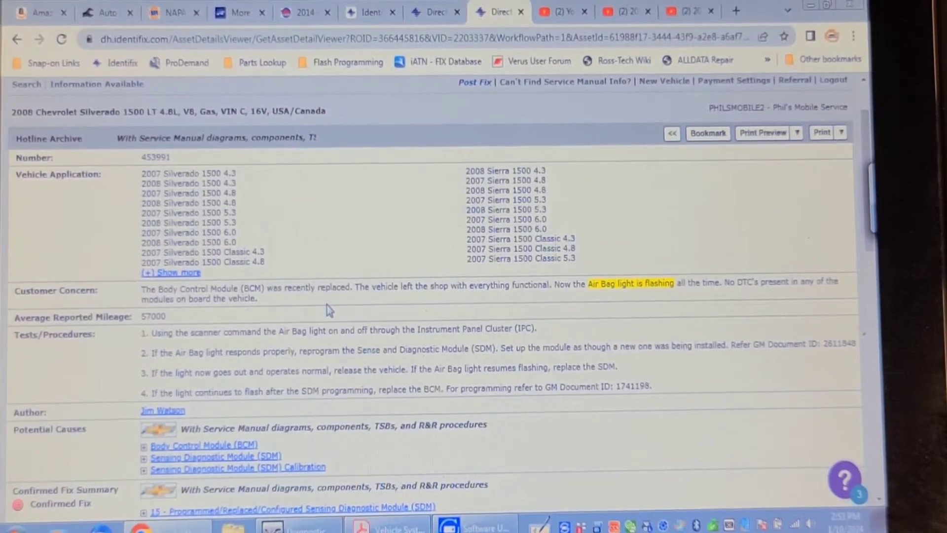
mouse_move(320, 343)
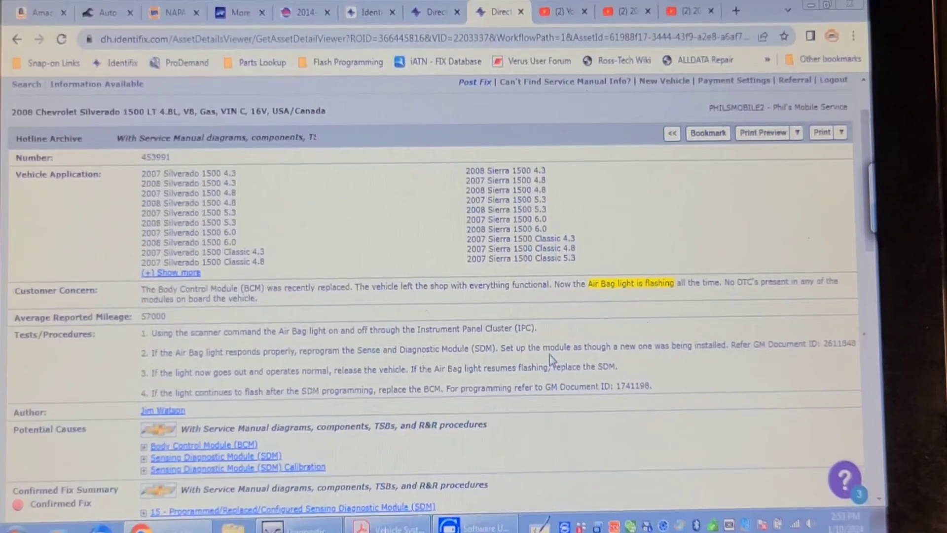
mouse_move(543, 359)
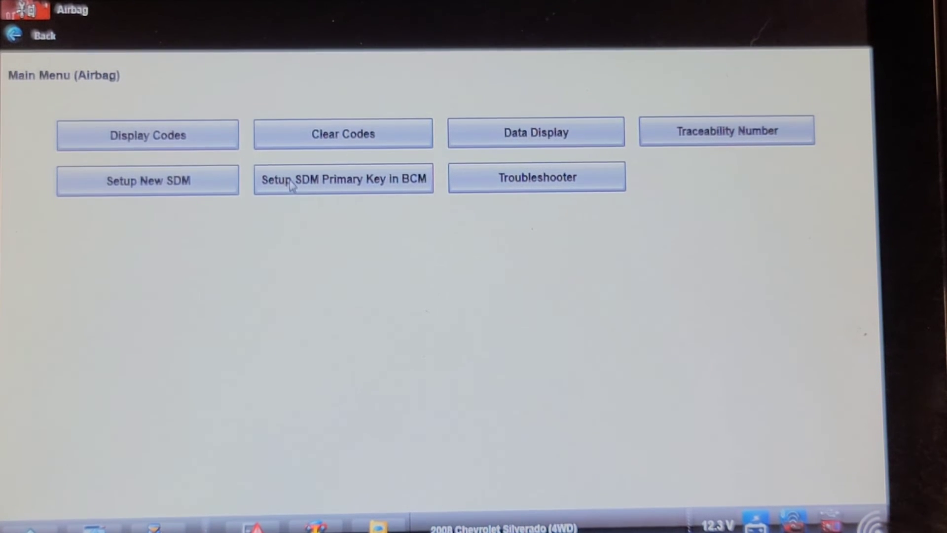
Run Setup New SDM through its ignition-on prompts to status verification, then exit to the airbag menu.
click(343, 178)
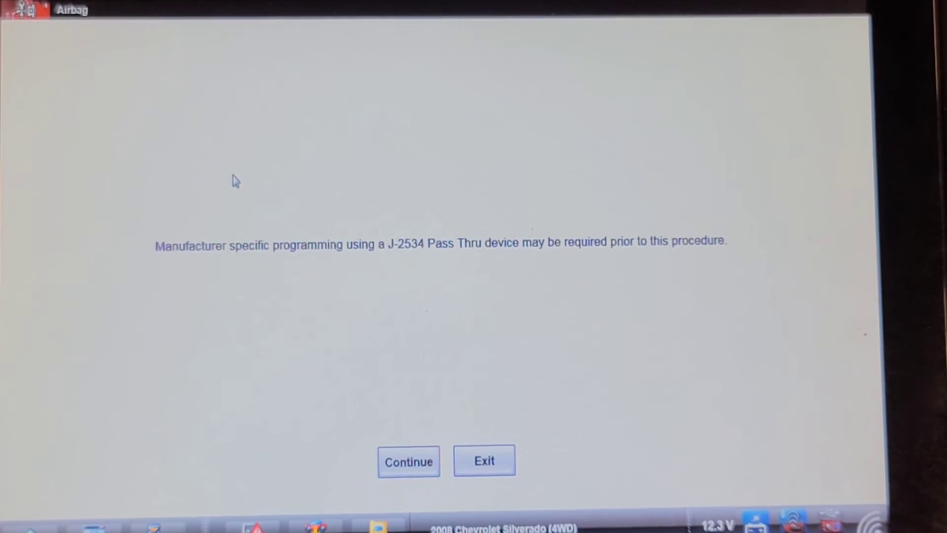
click(408, 461)
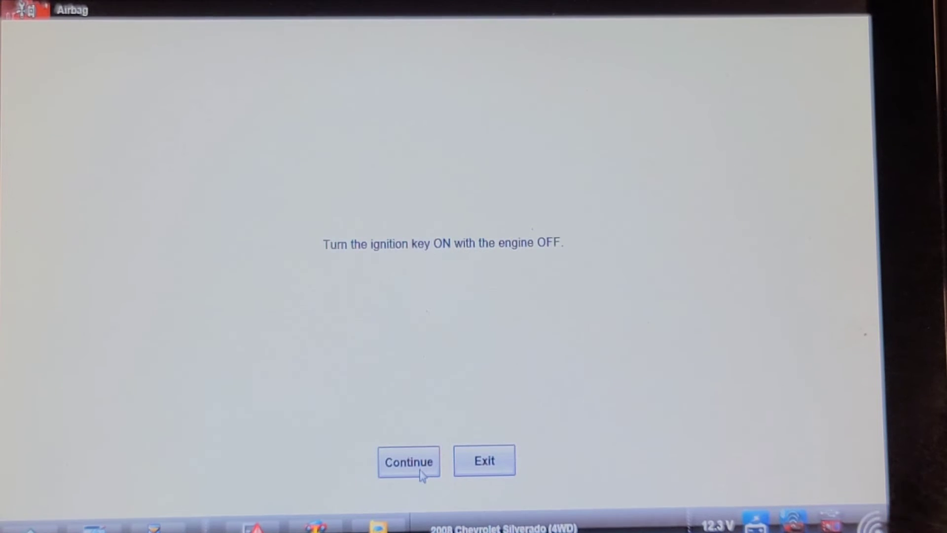
click(408, 460)
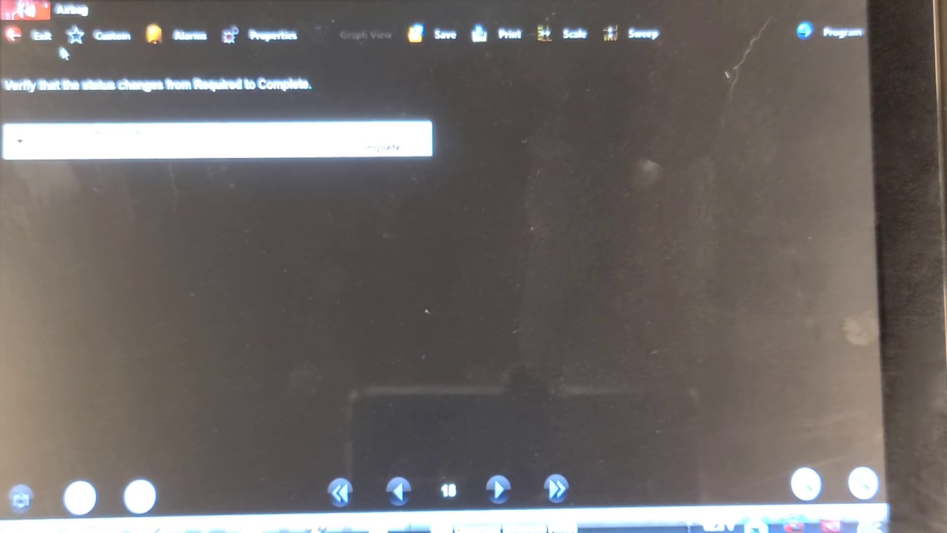
click(42, 33)
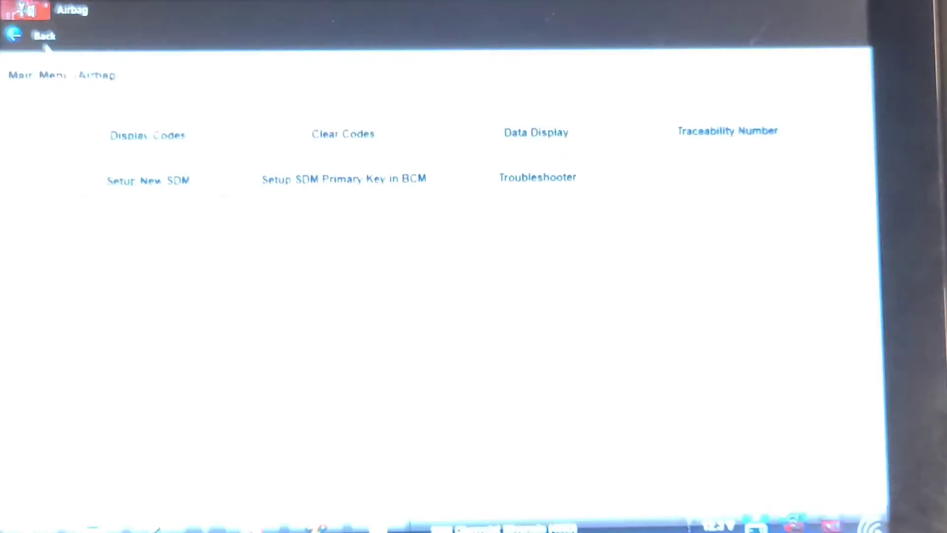